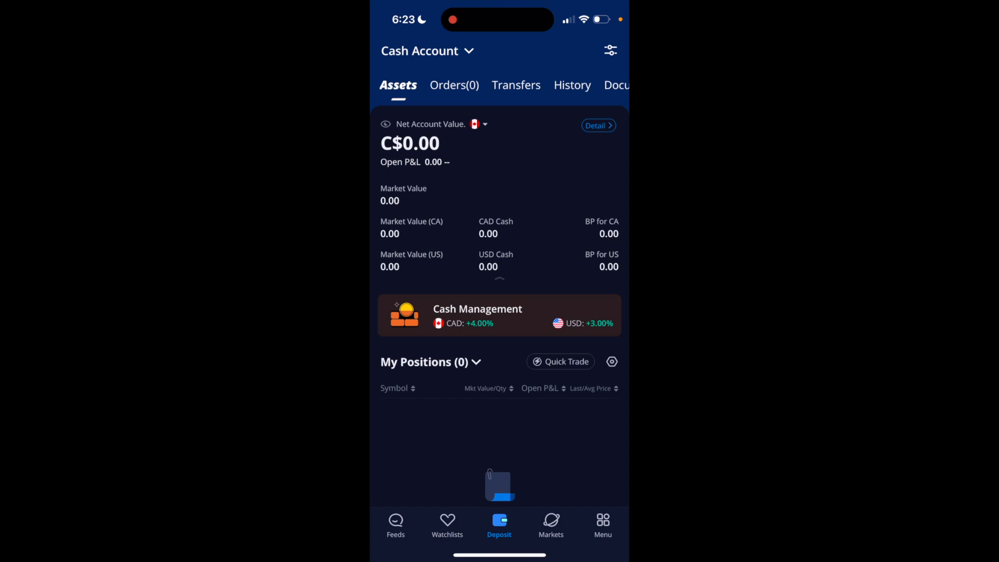
- Leave the empty Cash Account overview and switch to the paper trading account
{"action": "left_click", "coordinate": [602, 522]}
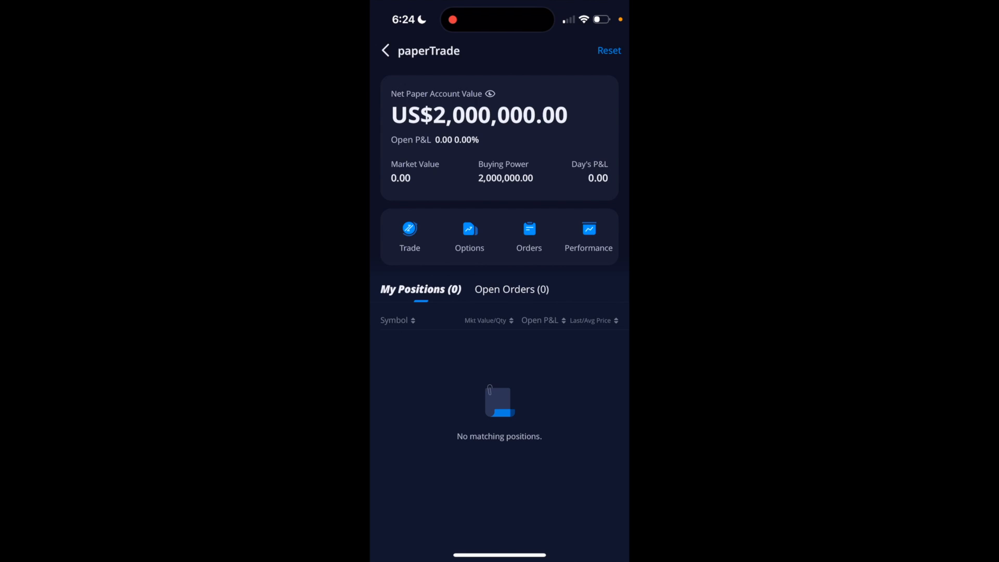
- Begin resetting the paper account's US$2,000,000.00 starting funds
{"action": "left_click", "coordinate": [608, 50]}
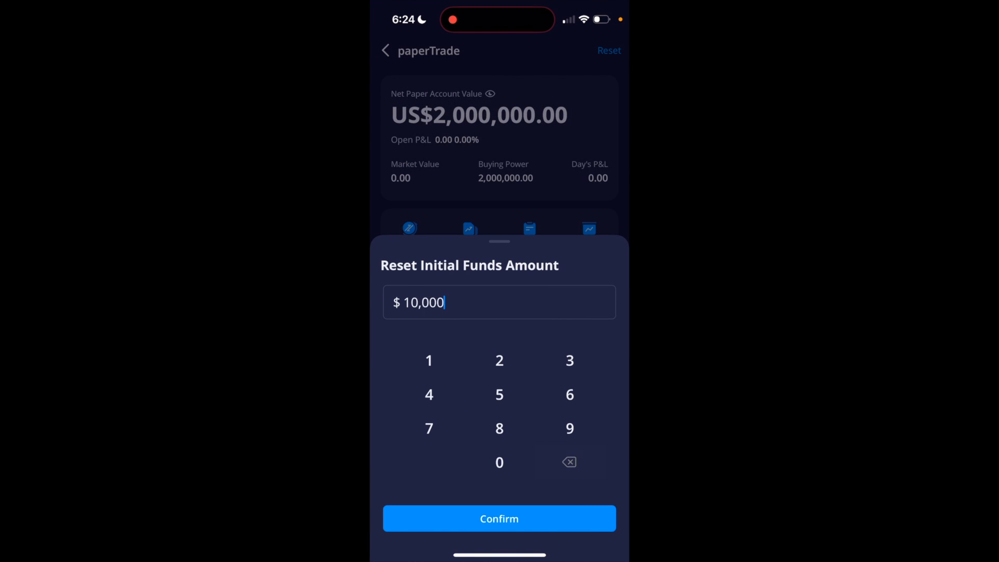
- Enter 10,000,000 as the new starting funds and confirm the paper account reset
{"action": "left_click", "coordinate": [569, 462]}
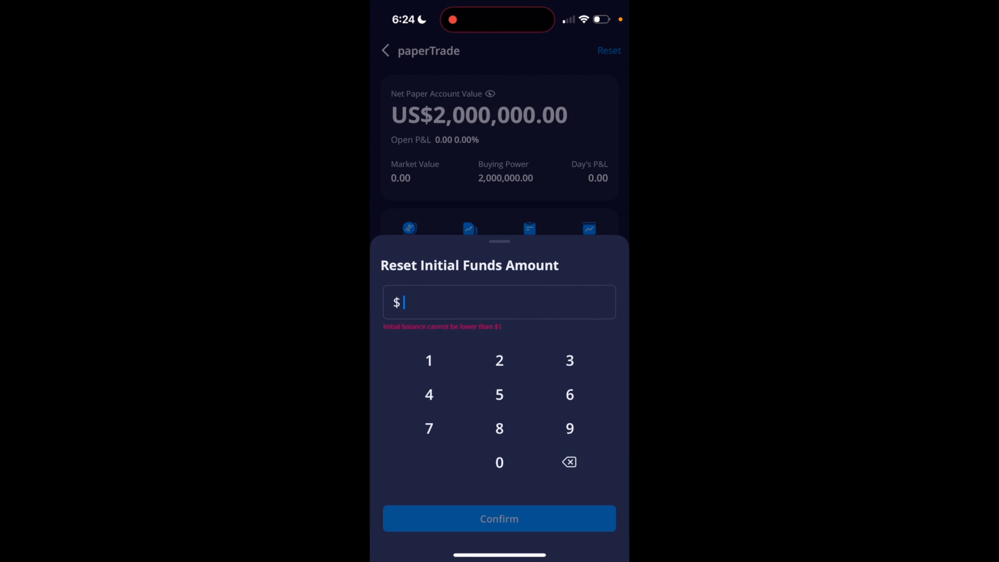
{"action": "left_click", "coordinate": [498, 462]}
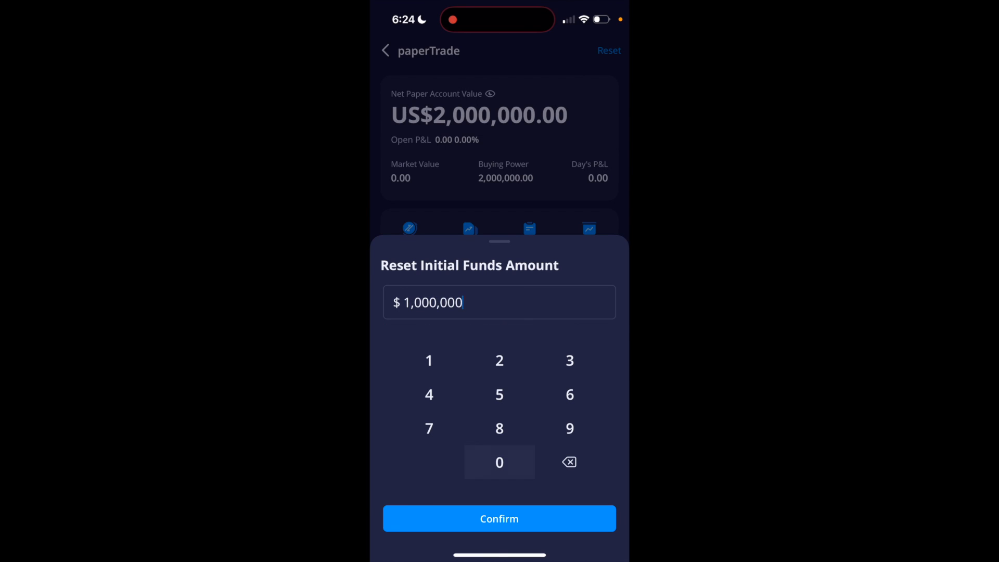
{"action": "left_click", "coordinate": [499, 462]}
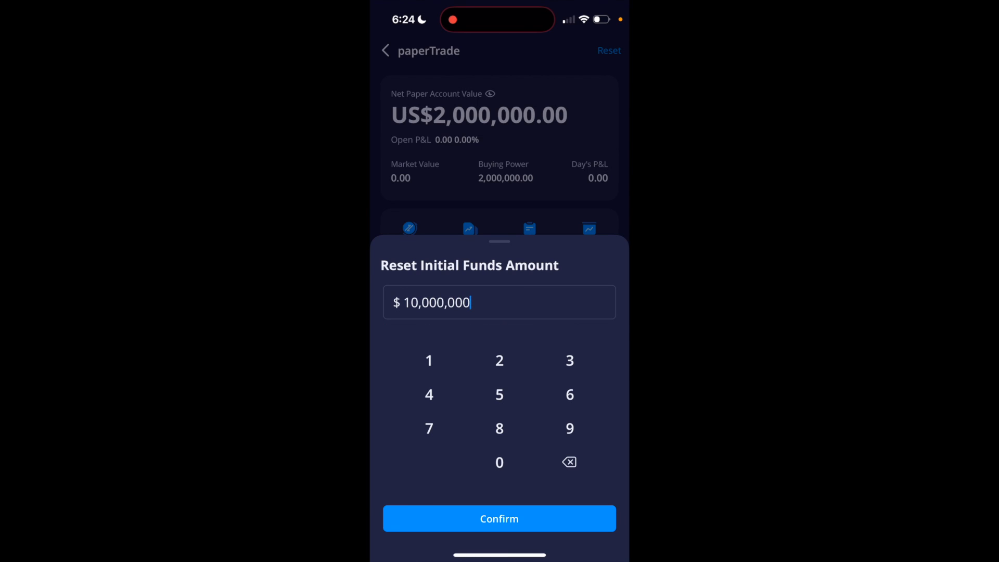
{"action": "left_click", "coordinate": [499, 518]}
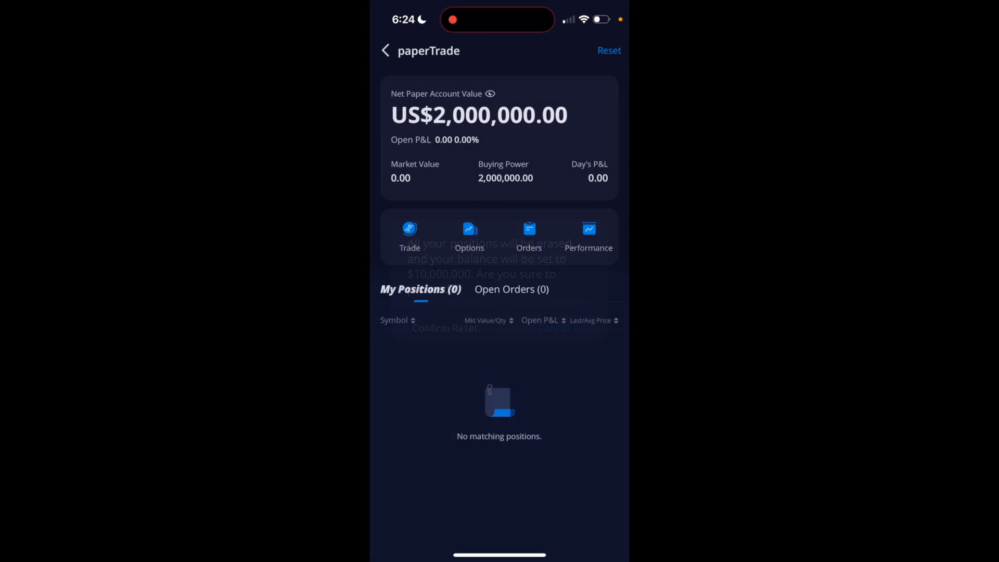
{"action": "left_click", "coordinate": [445, 328]}
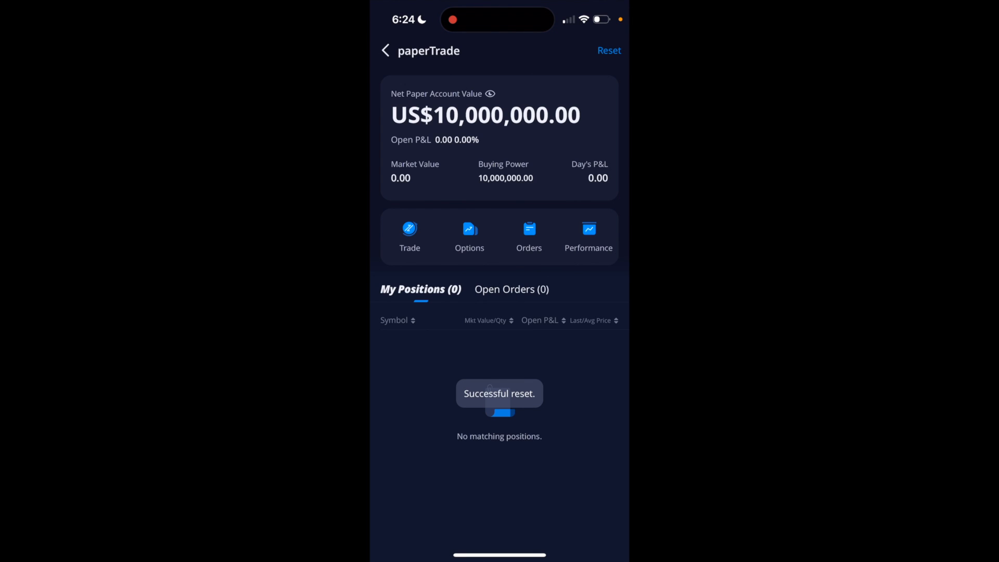